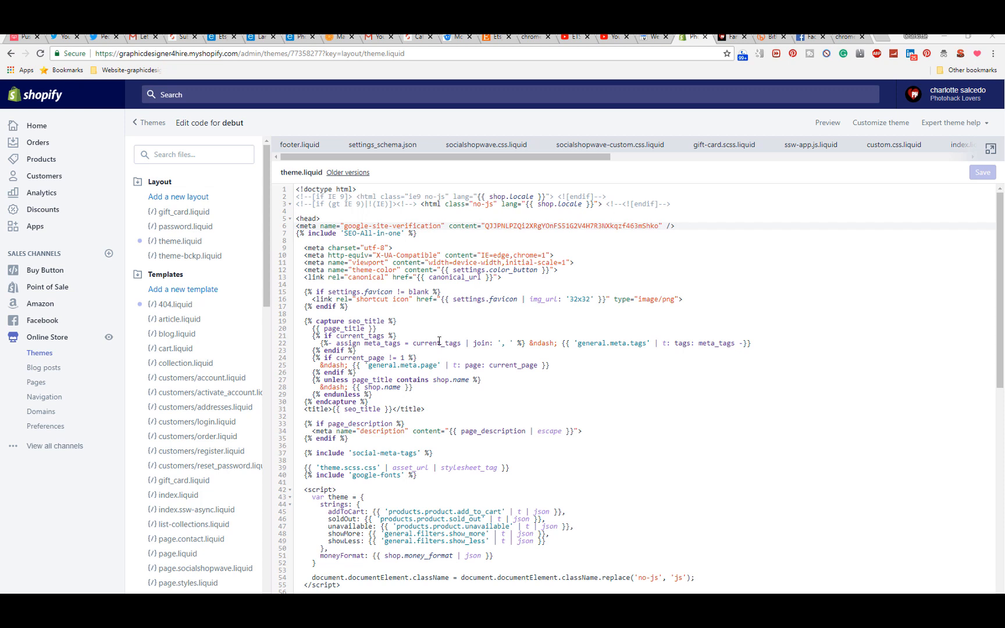
{"action": "mouse_move", "coordinate": [441, 338]}
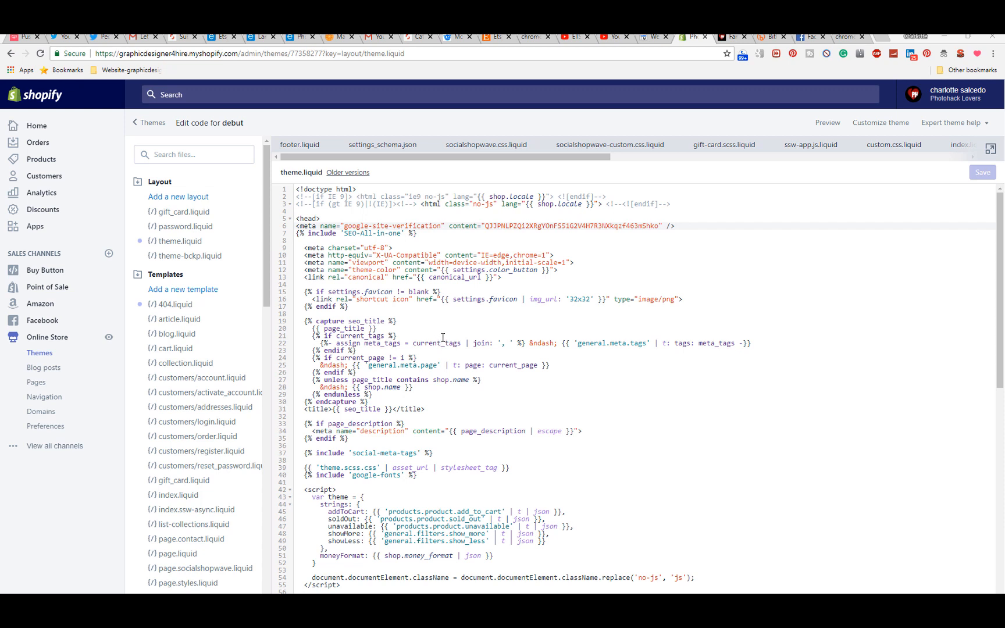
{"action": "mouse_move", "coordinate": [454, 329]}
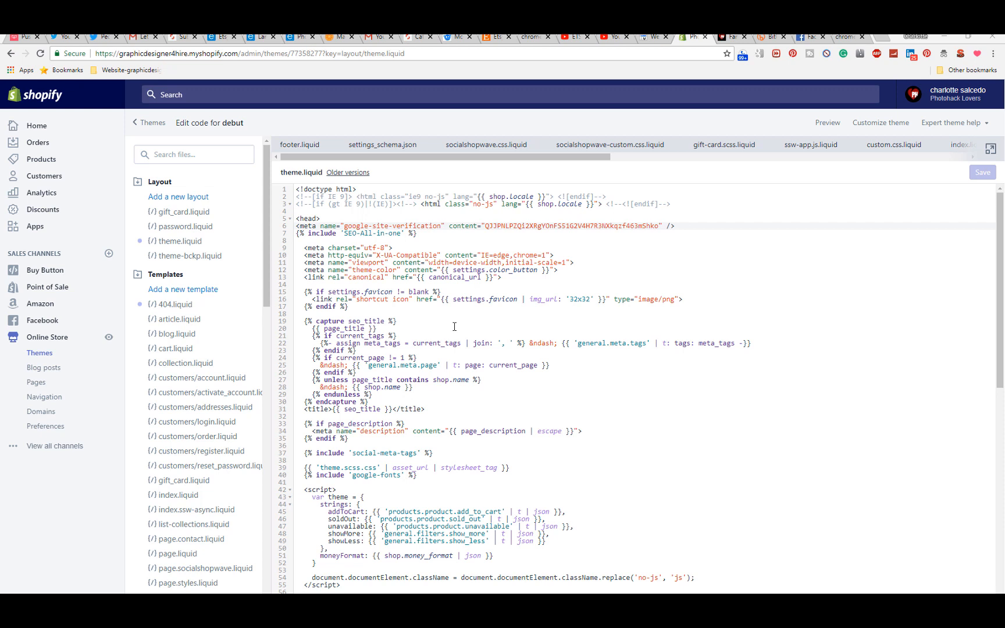
{"action": "mouse_move", "coordinate": [450, 321]}
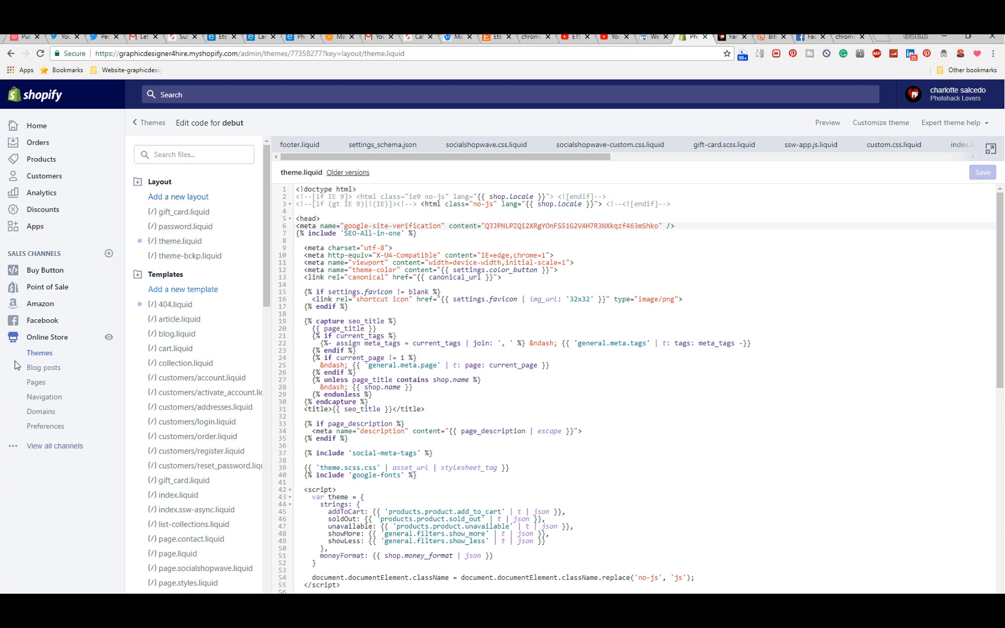
{"action": "mouse_move", "coordinate": [76, 338]}
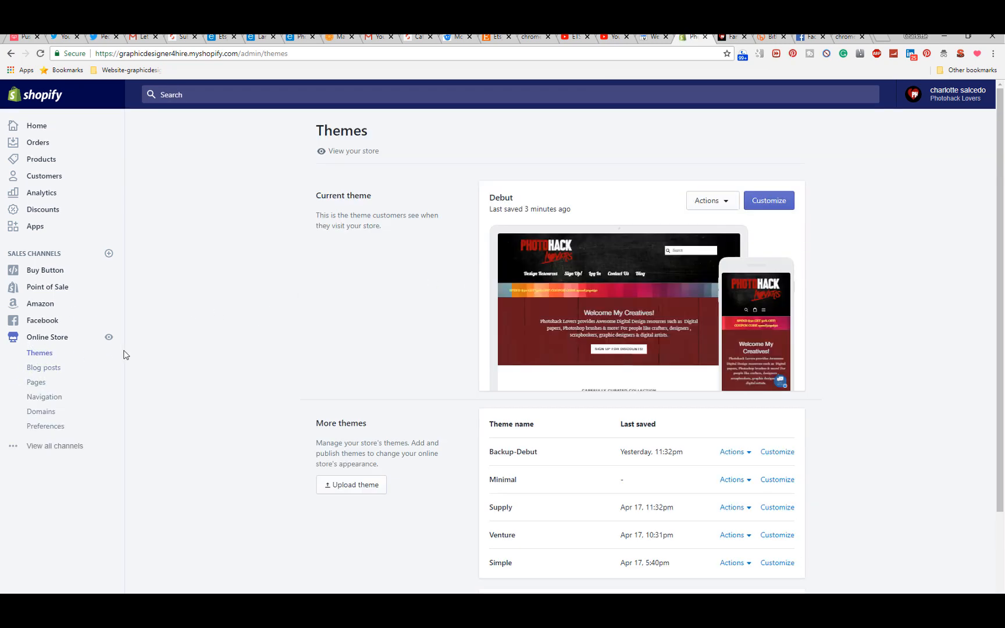
Reach the Debut theme's code editor through its Actions menu's Edit code option.
{"action": "left_click", "coordinate": [712, 200]}
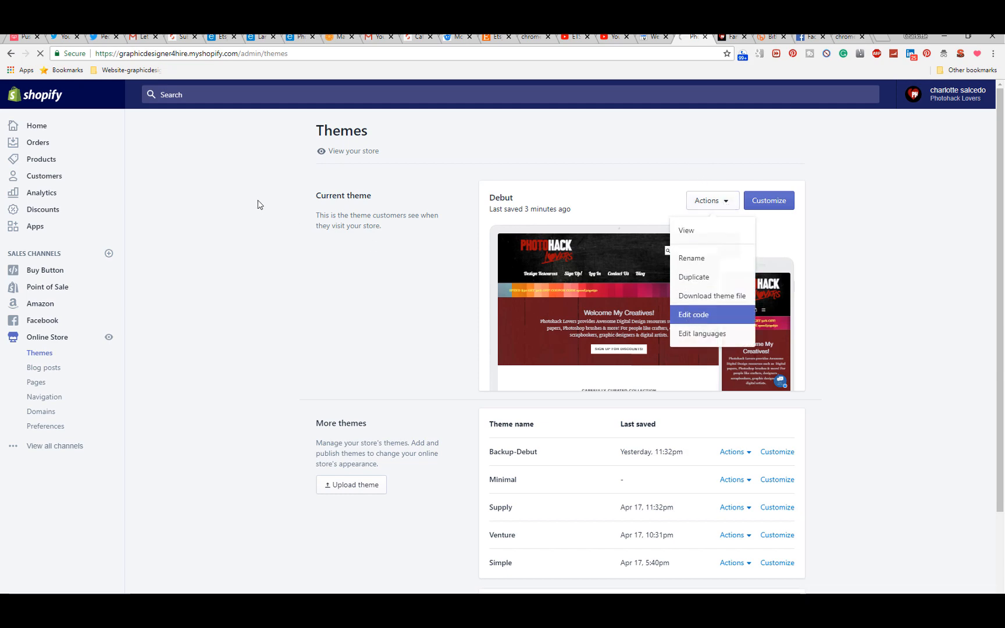
{"action": "left_click", "coordinate": [693, 315]}
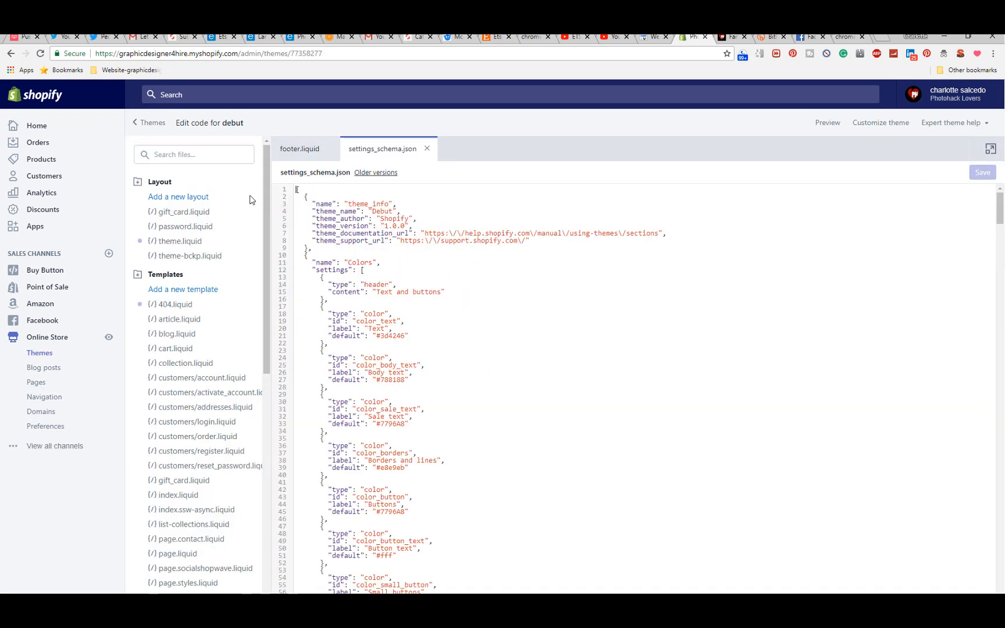
Load the theme.liquid file from the Layout folder in the editor sidebar.
{"action": "left_click", "coordinate": [177, 241]}
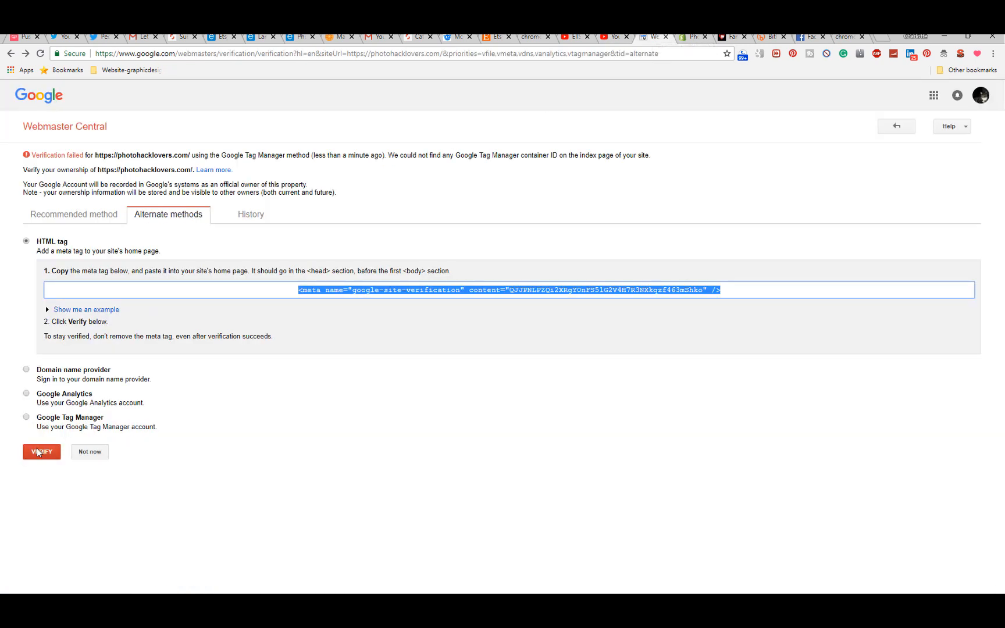
Verify ownership of photohacklovers.com with the HTML tag method via the VERIFY button.
{"action": "left_click", "coordinate": [41, 452]}
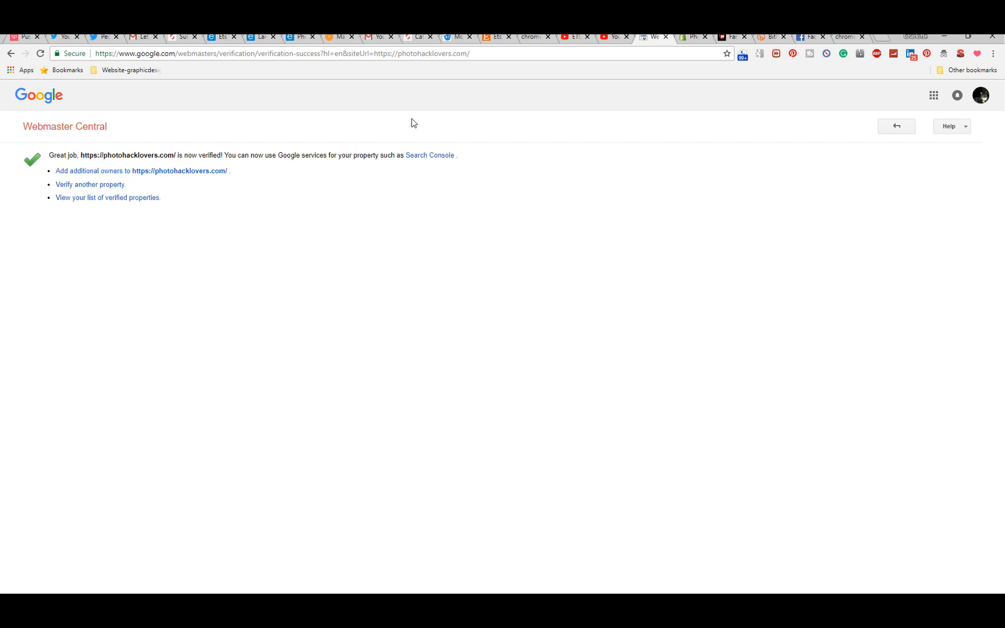
{"action": "mouse_move", "coordinate": [568, 37]}
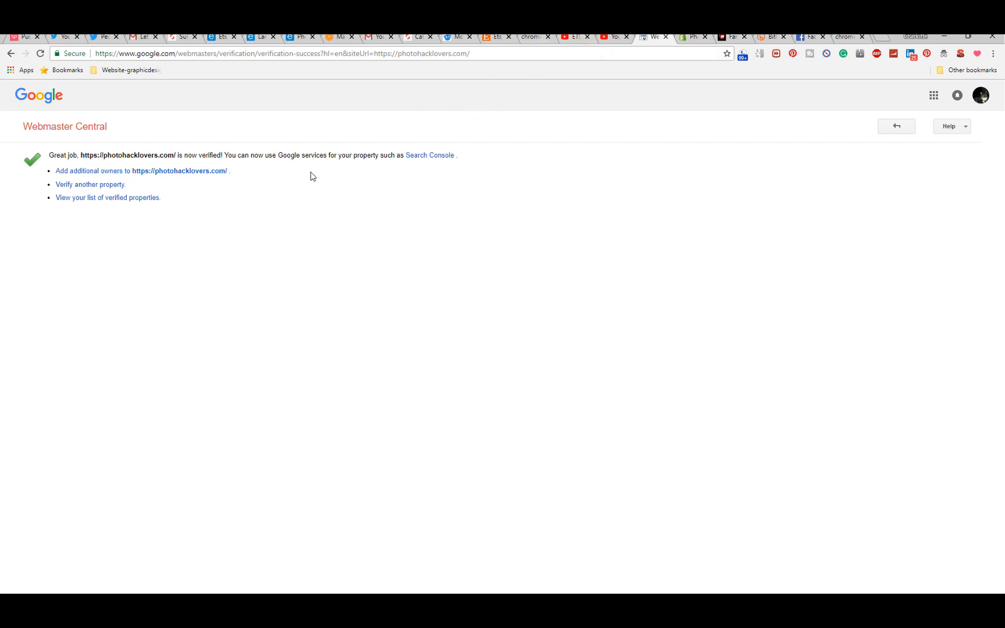
{"action": "mouse_move", "coordinate": [281, 149]}
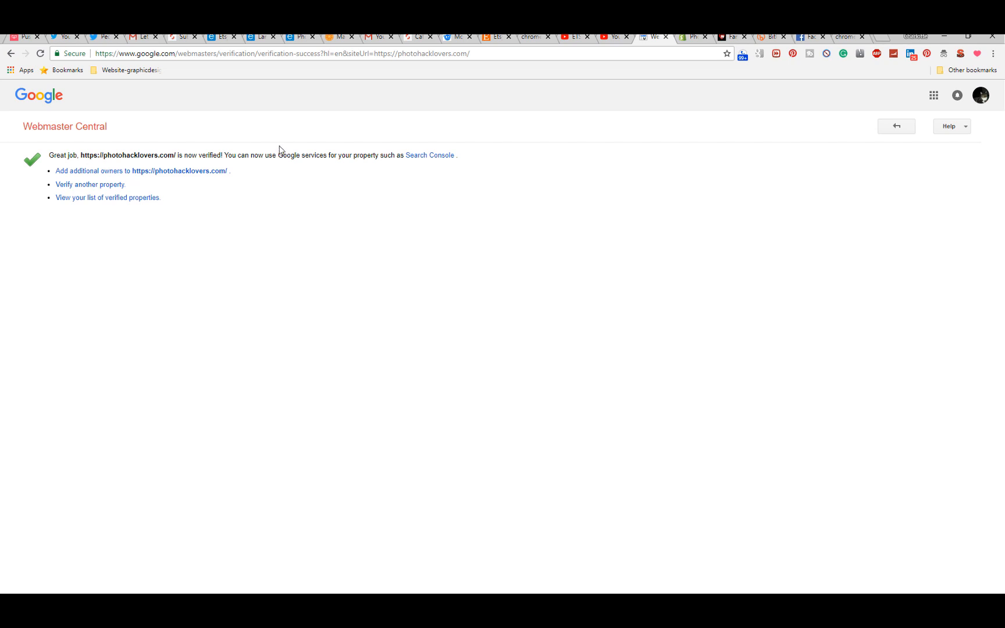
{"action": "mouse_move", "coordinate": [350, 105]}
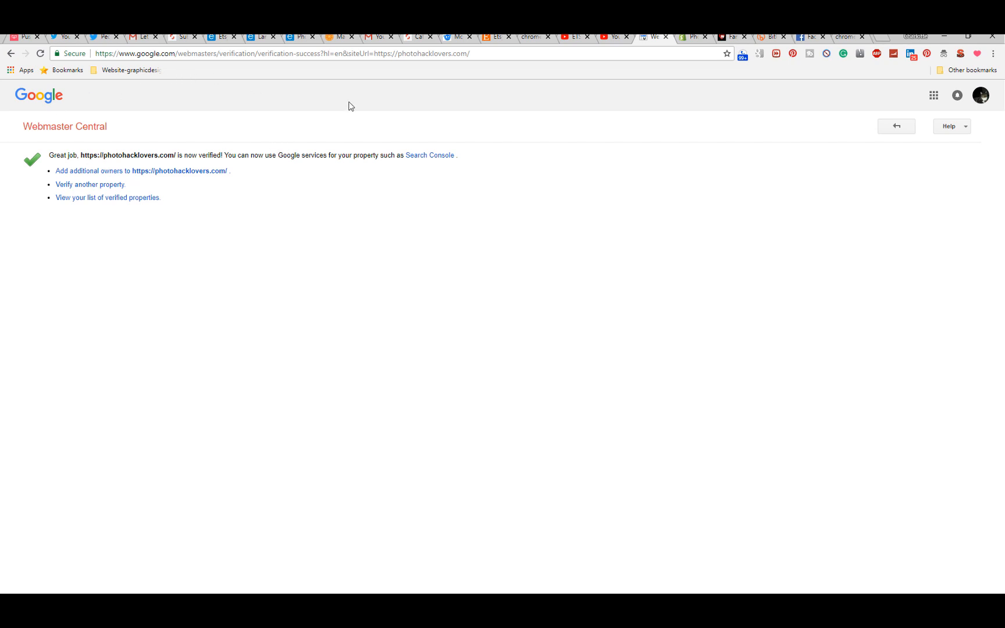